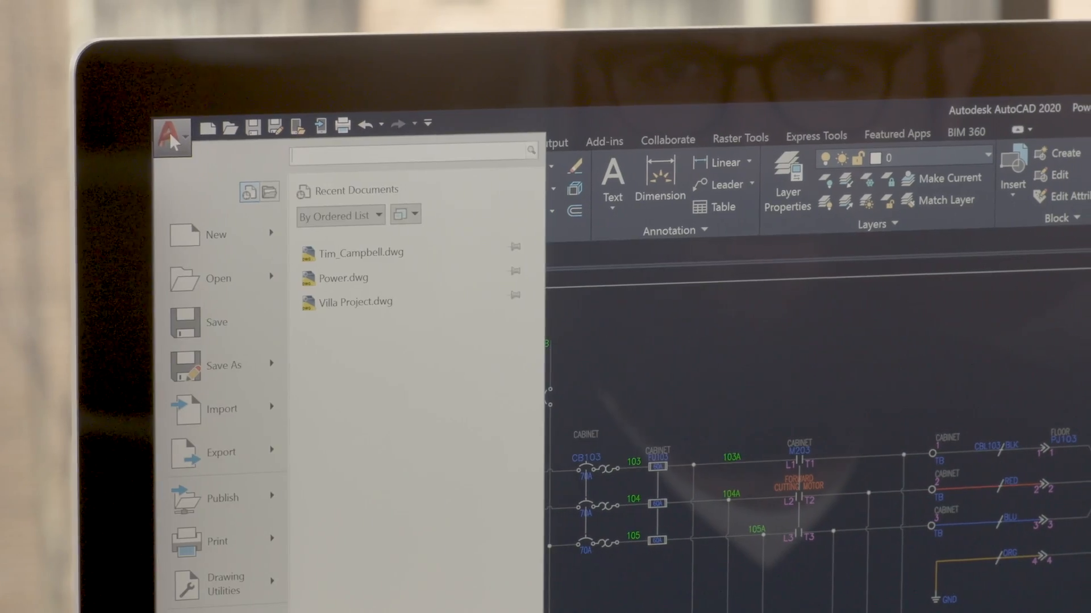
mouse_move(216, 329)
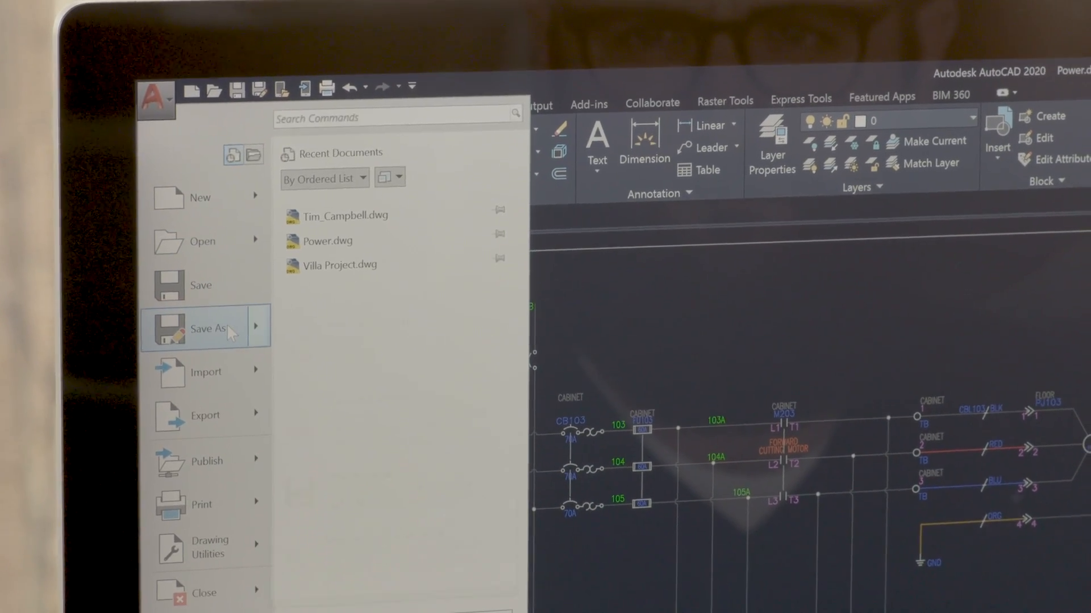
Show the Save As options for Power.dwg, including Drawing to AutoCAD Web & Mobile
left_click(206, 328)
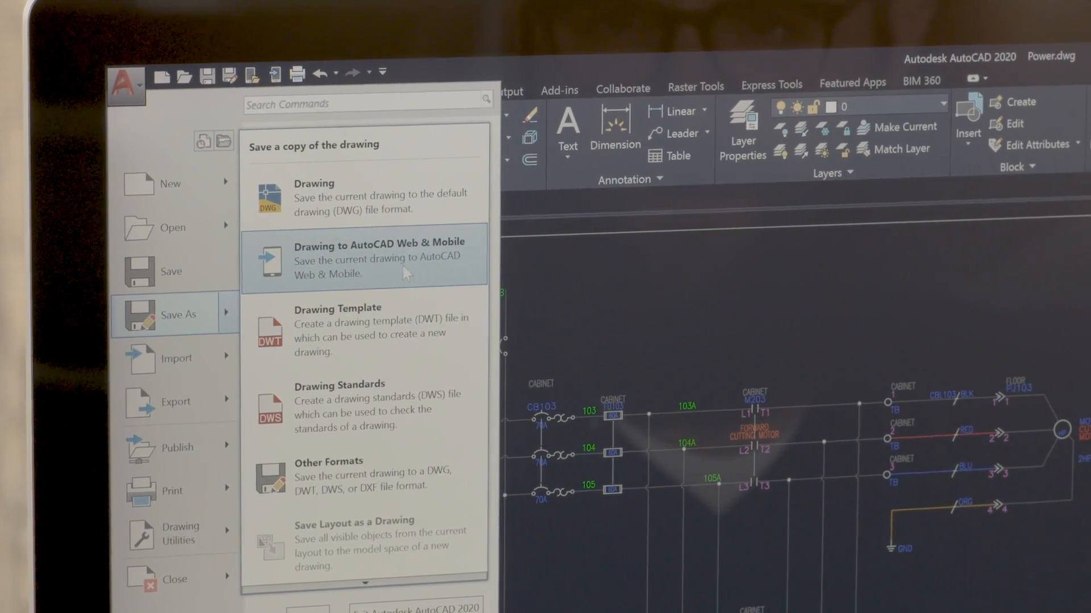